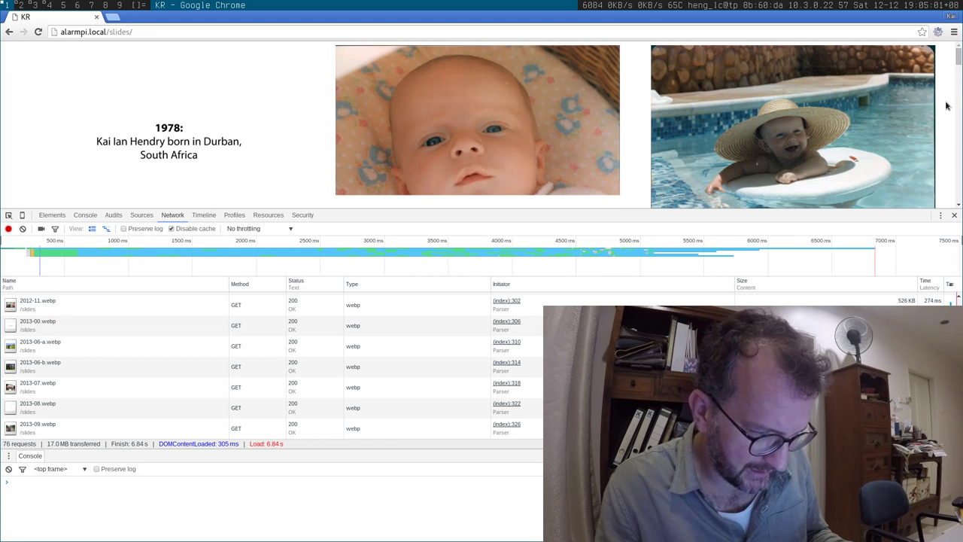
Load pj.dabase.com in a second tab and watch its network requests record
scroll(down, 3)
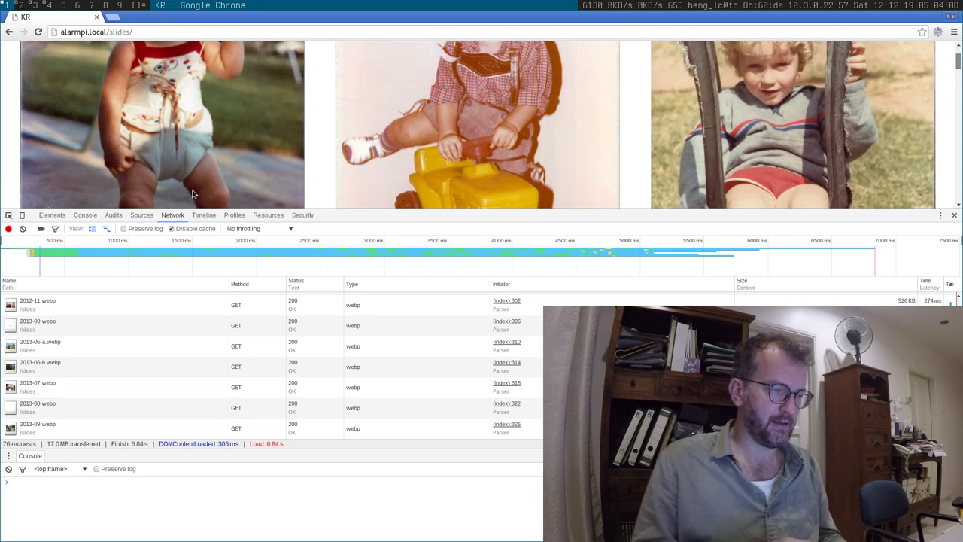
text(pj.dabase.com)
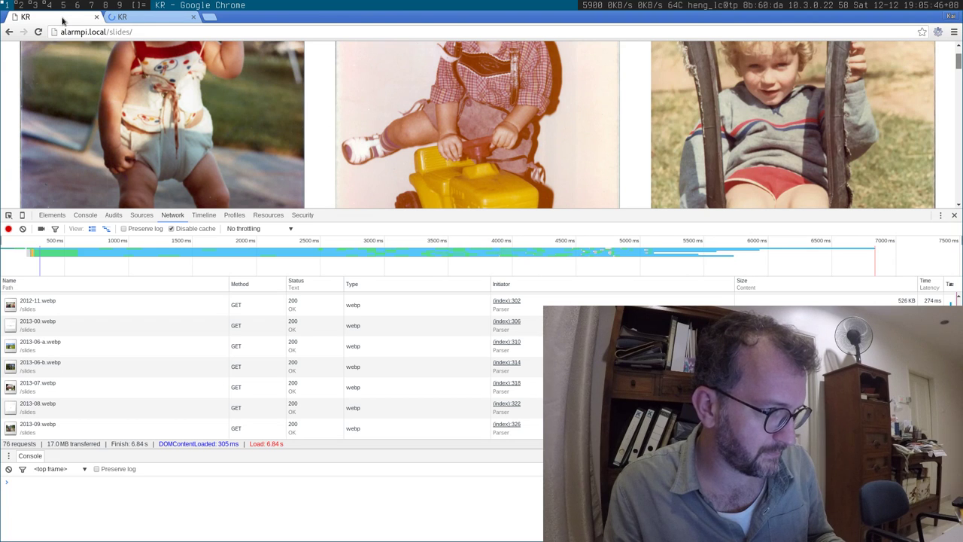
click(150, 17)
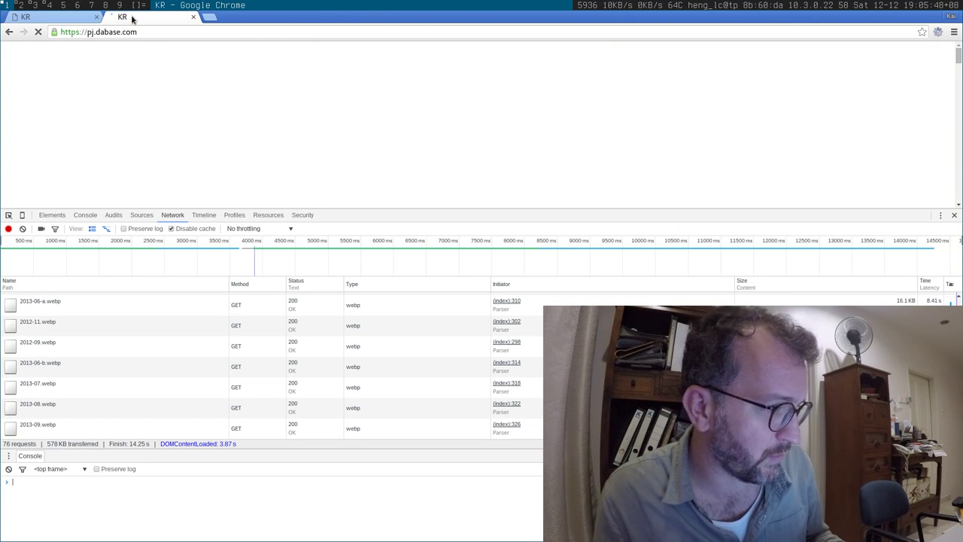